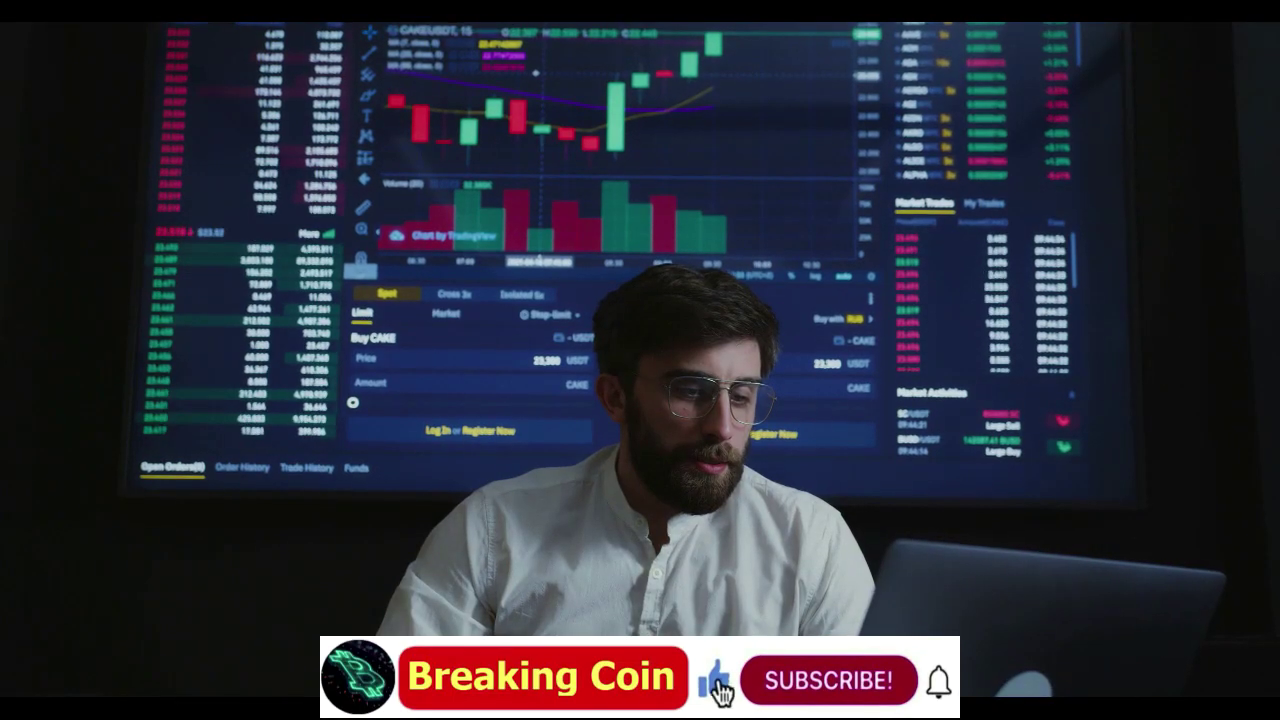
left_click(833, 680)
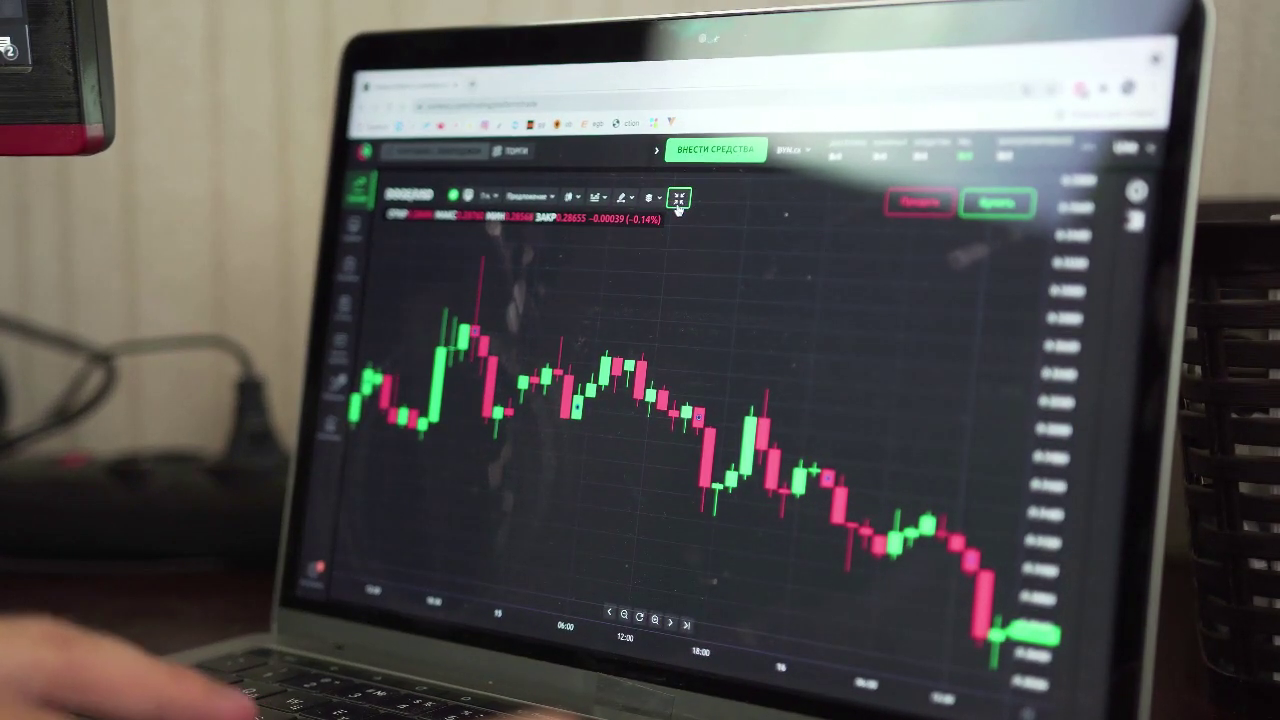
left_click(628, 192)
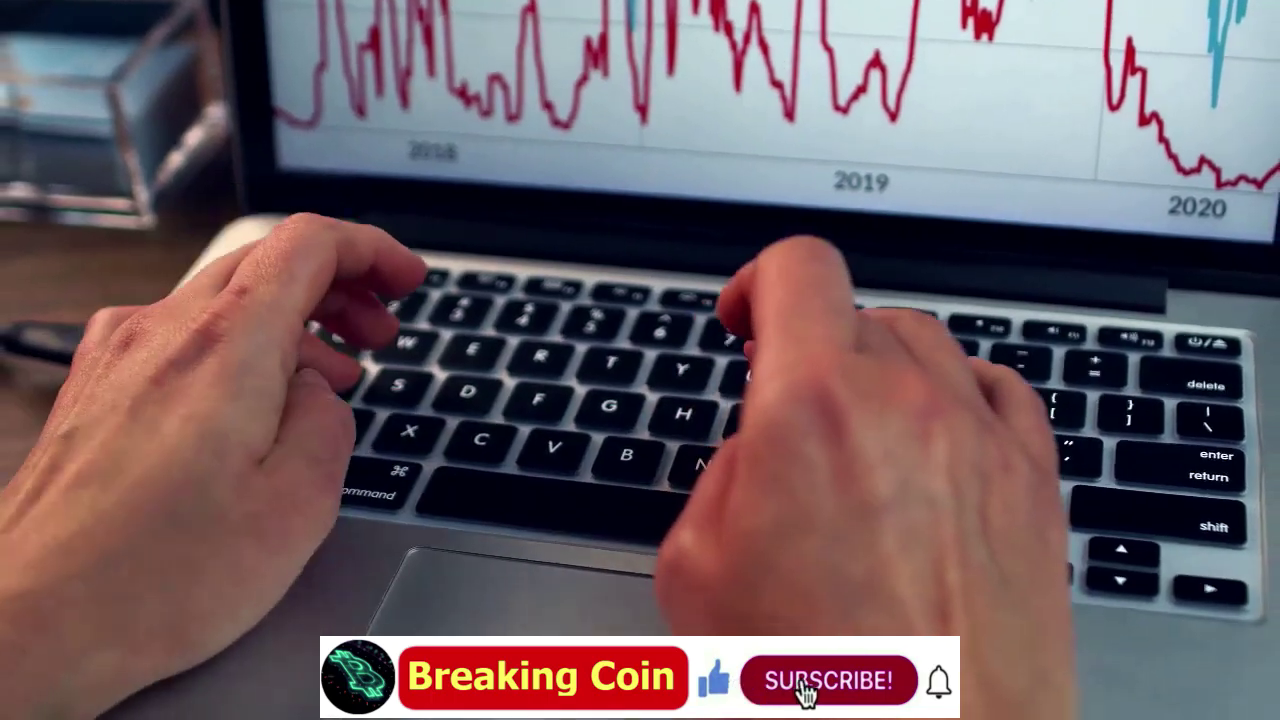
left_click(825, 680)
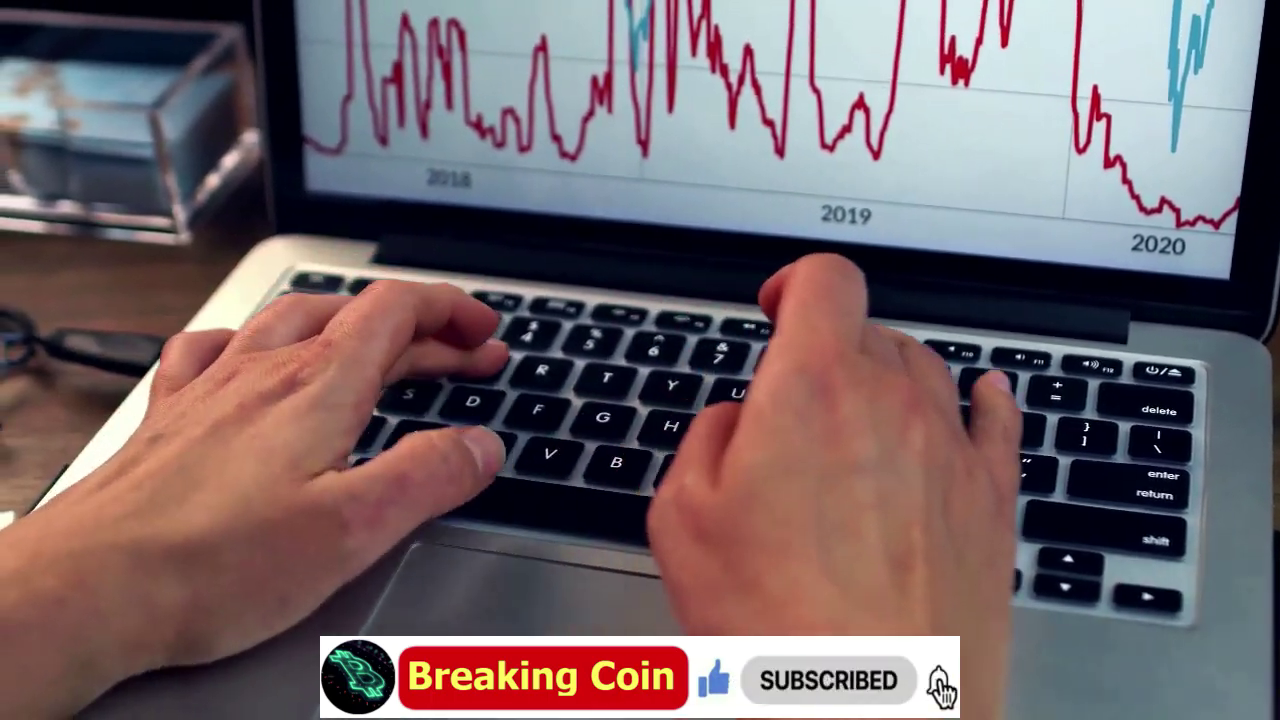